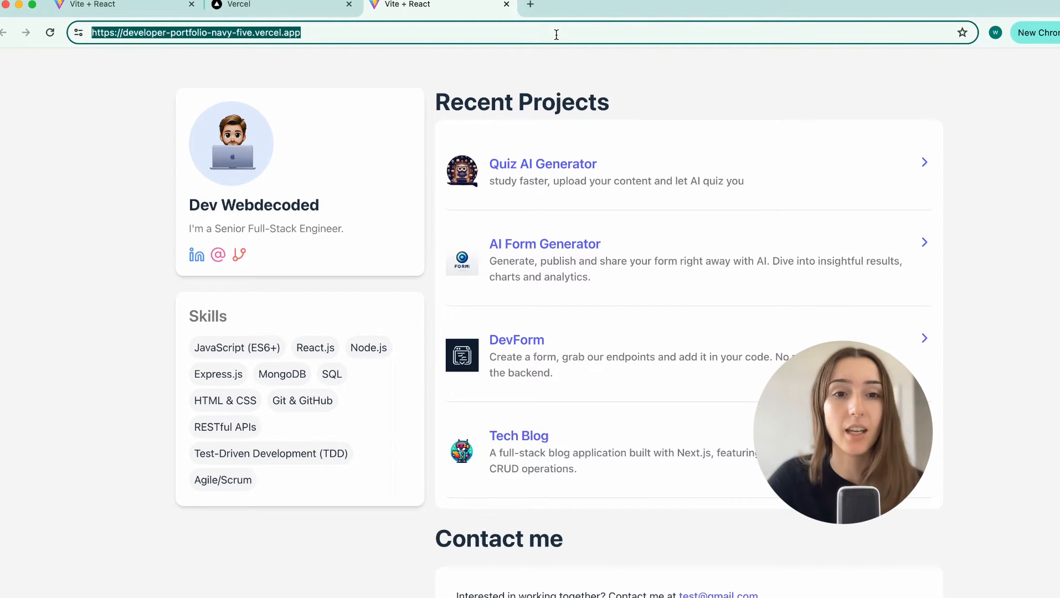
# Open the integrated terminal at the my-dev-portfolio folder and clear it
pyautogui.click(558, 68)
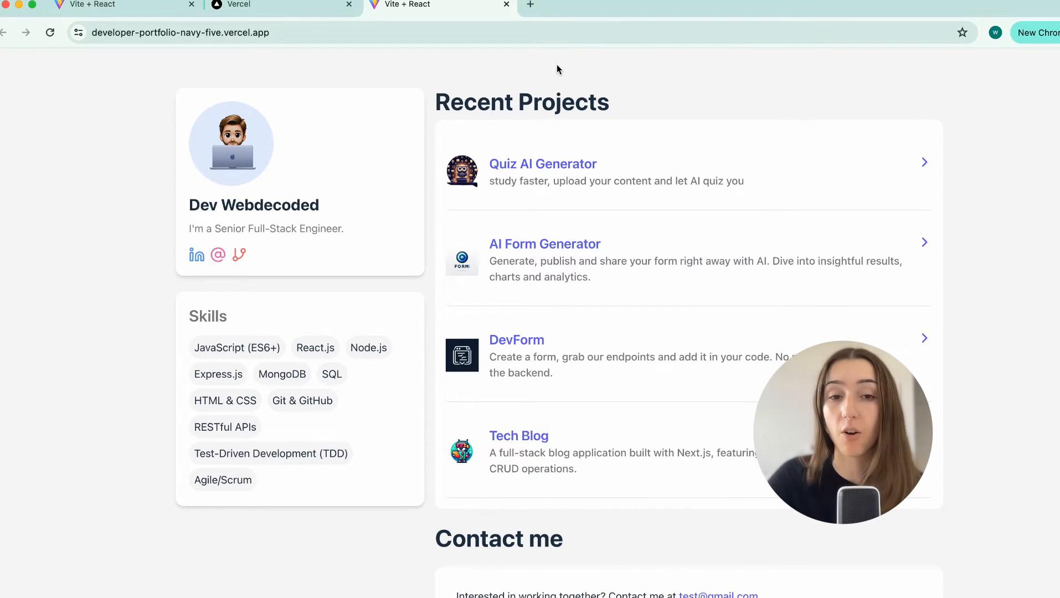
pyautogui.scroll(-3)
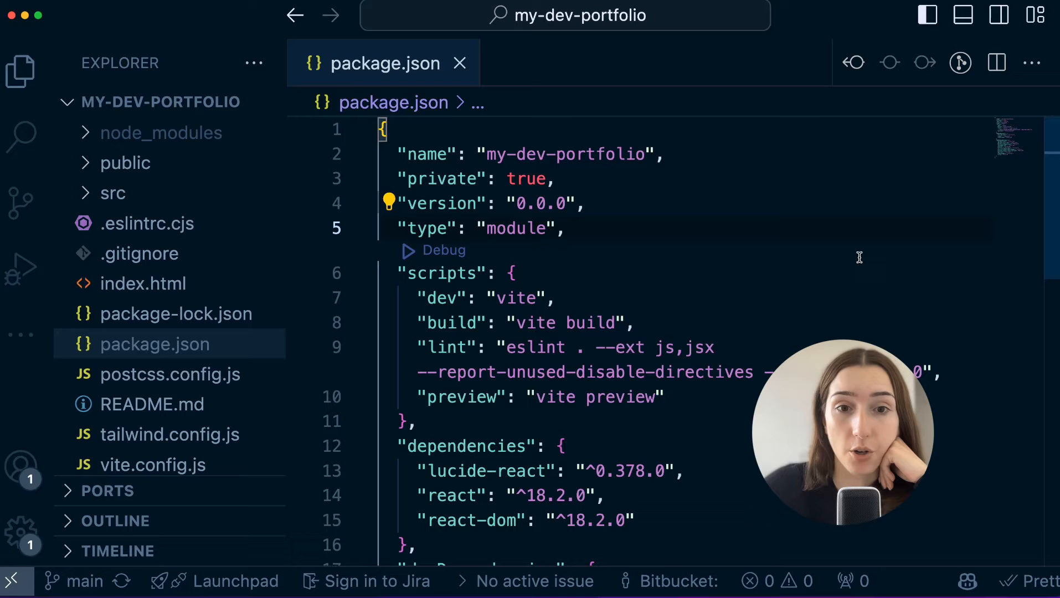
pyautogui.moveTo(762, 325)
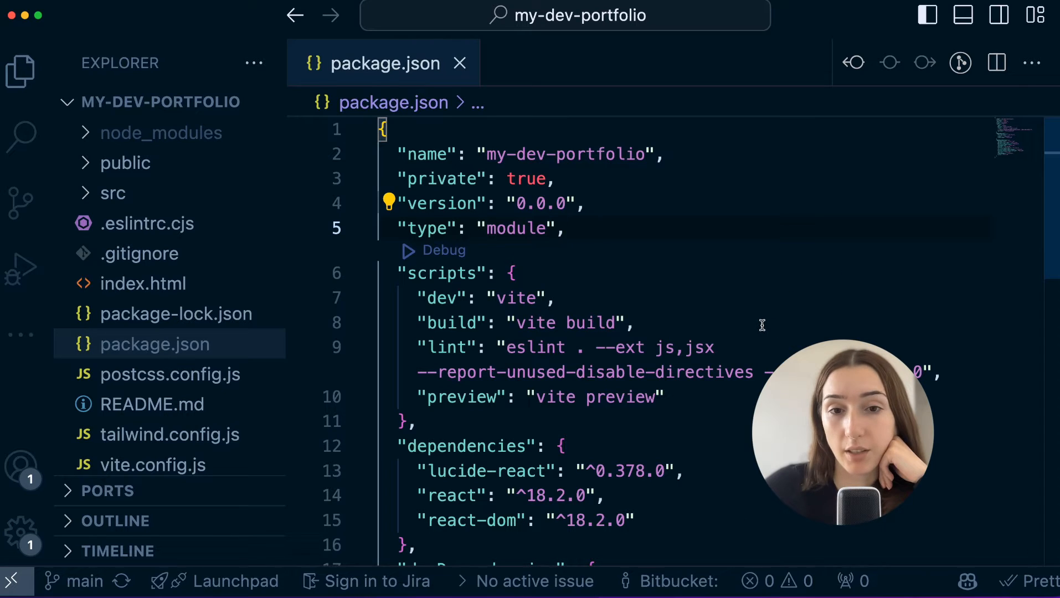
pyautogui.moveTo(787, 274)
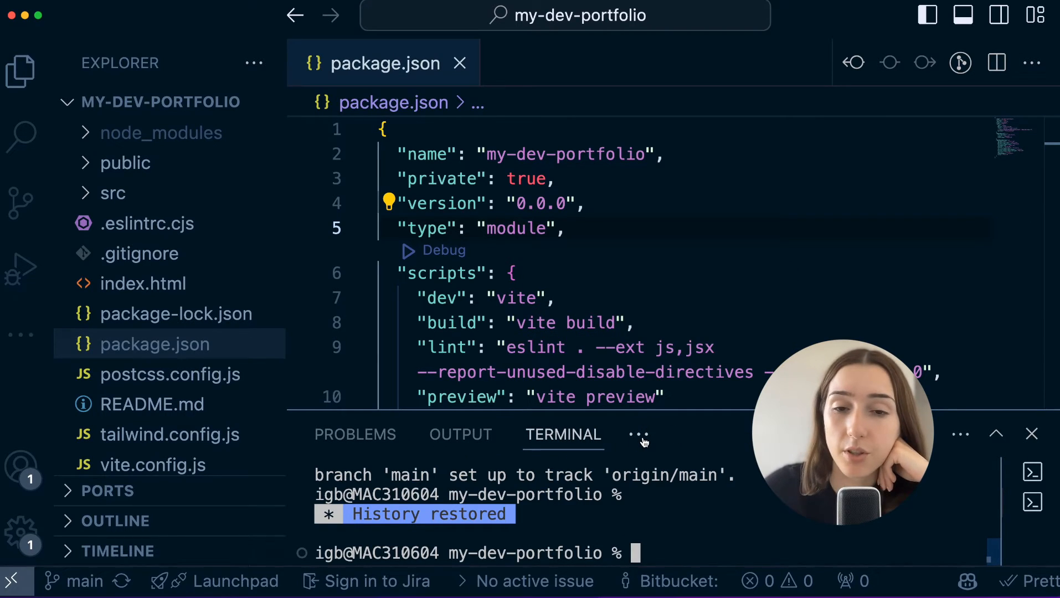
pyautogui.moveTo(460, 435)
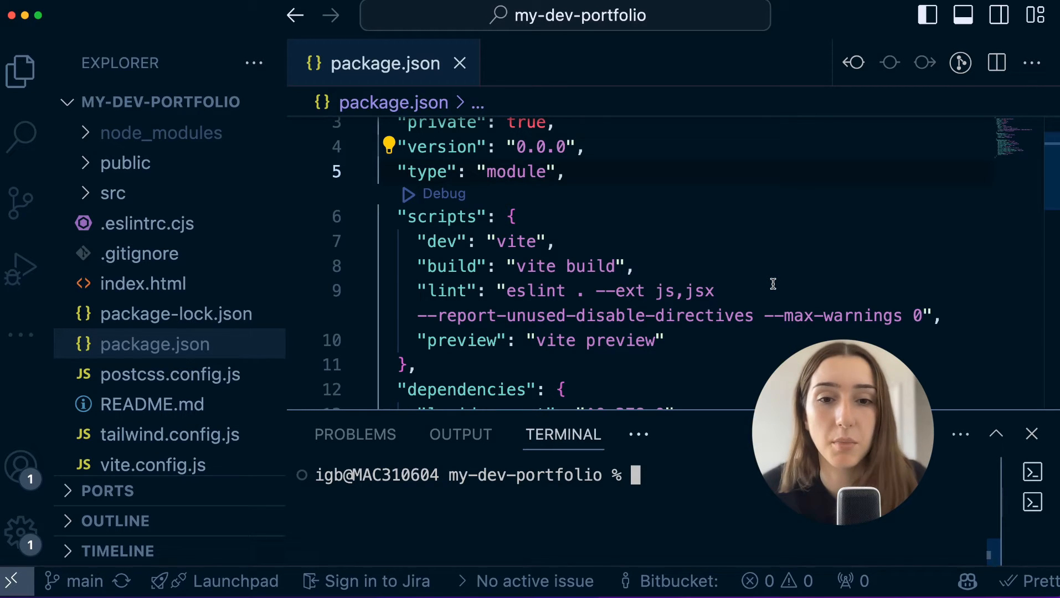
# Run npm run build to generate the dist folder, then point out the preview script
pyautogui.write('n')
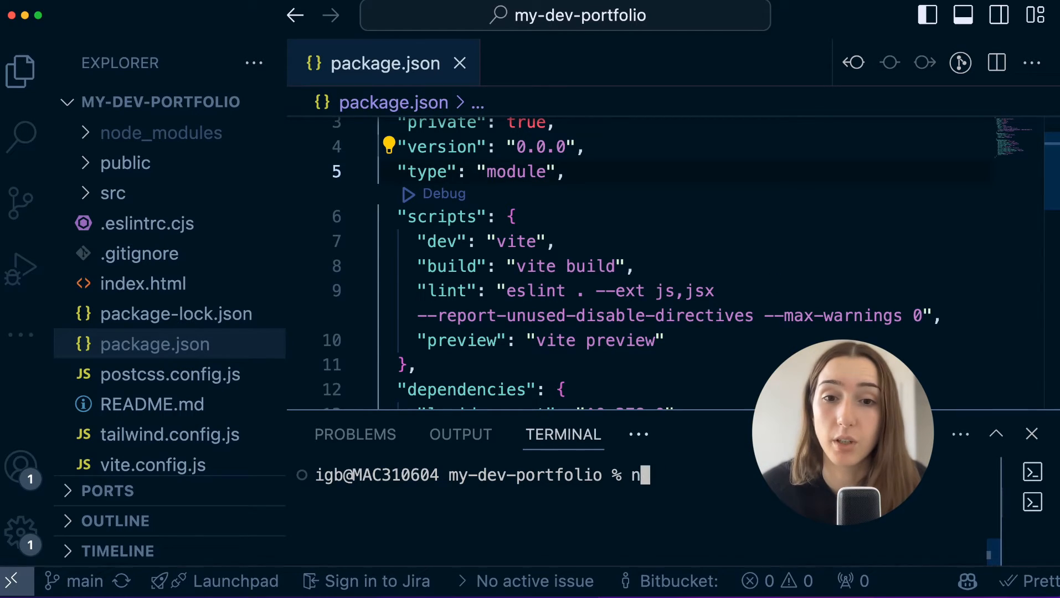
pyautogui.write('pm run')
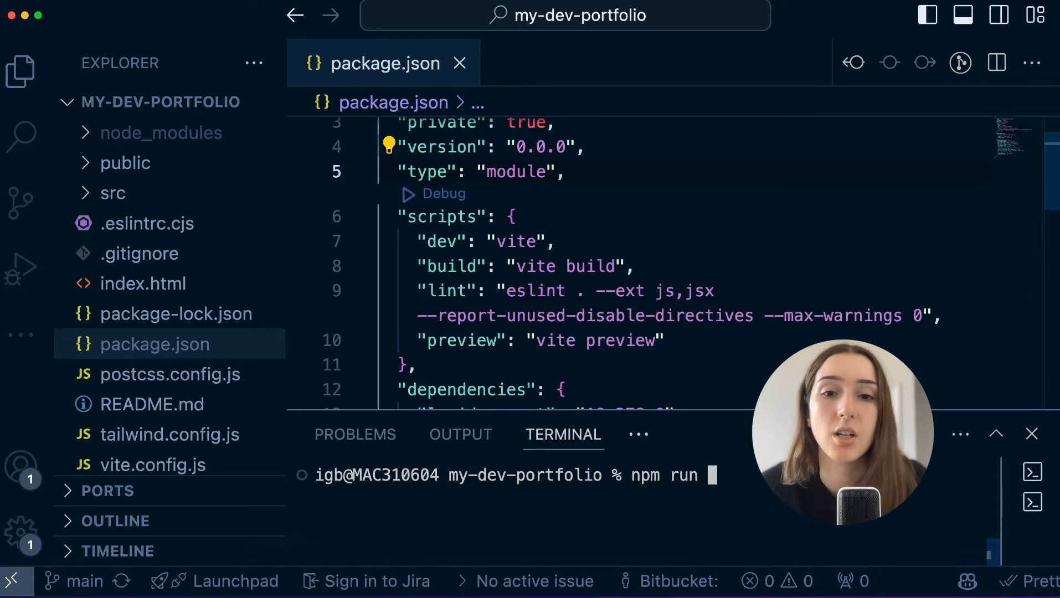
pyautogui.write('build')
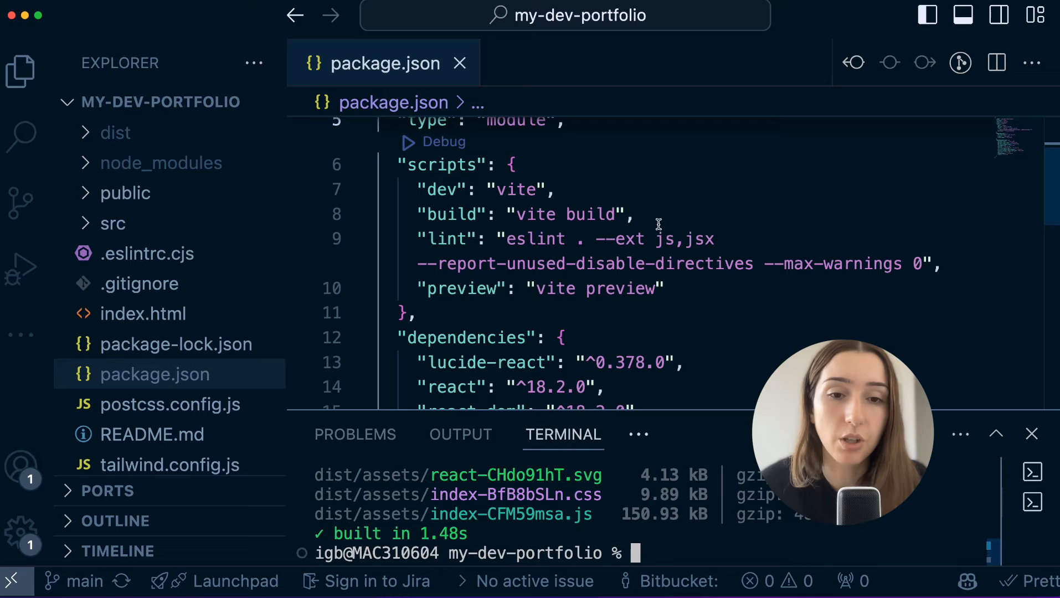
pyautogui.doubleClick(518, 190)
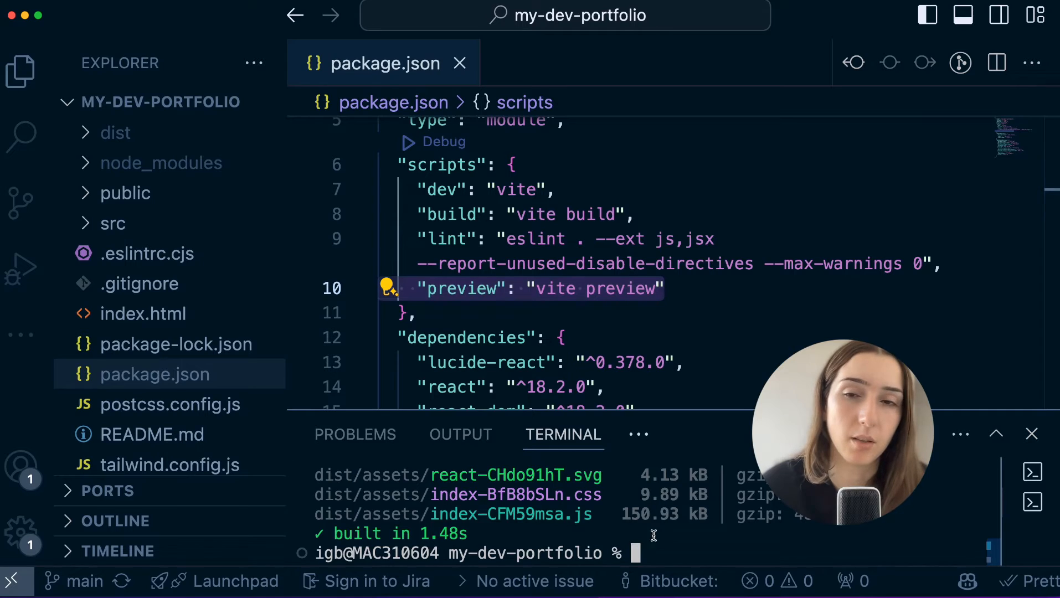
# Run npm run preview to serve the built site at localhost:4173
pyautogui.write('npm')
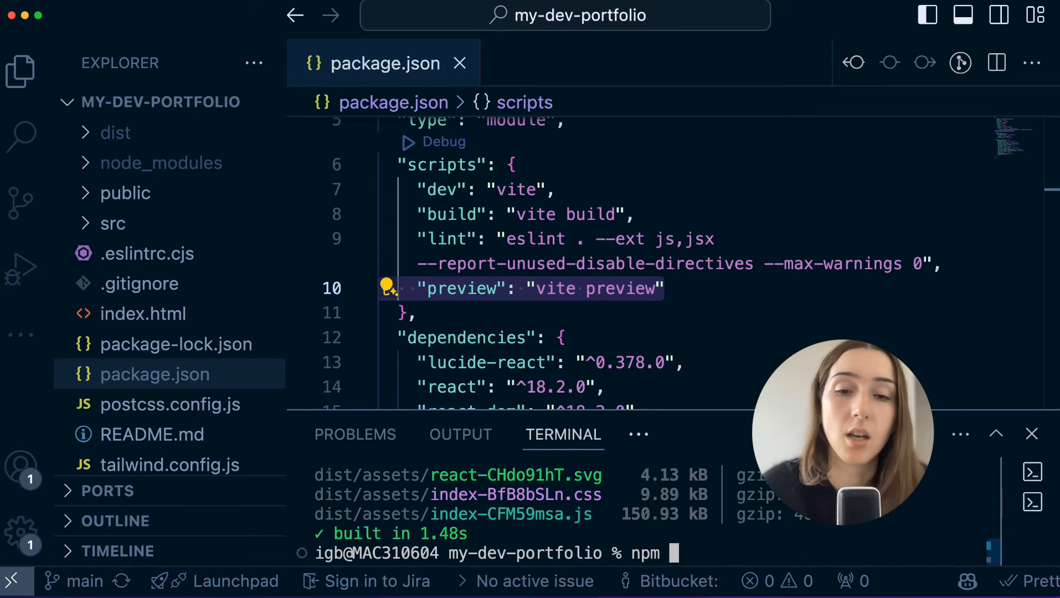
pyautogui.write('run preview')
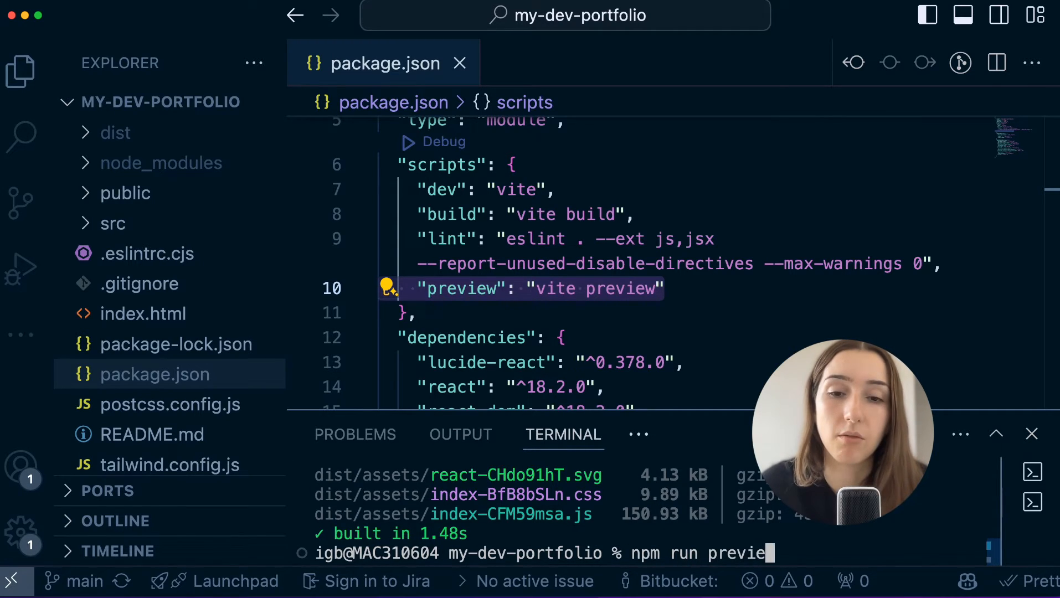
pyautogui.press('Enter')
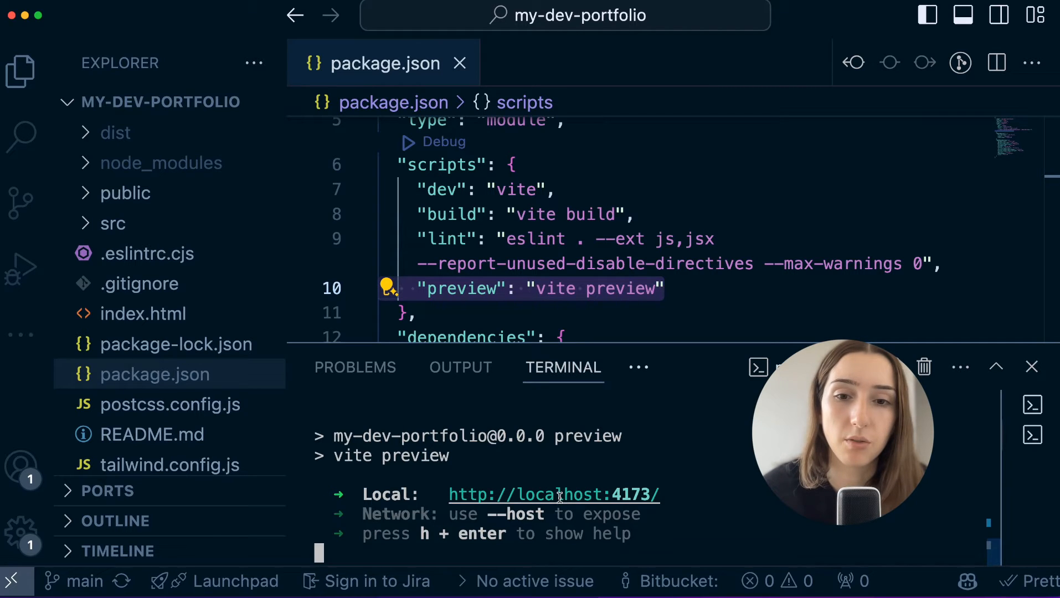
pyautogui.moveTo(554, 494)
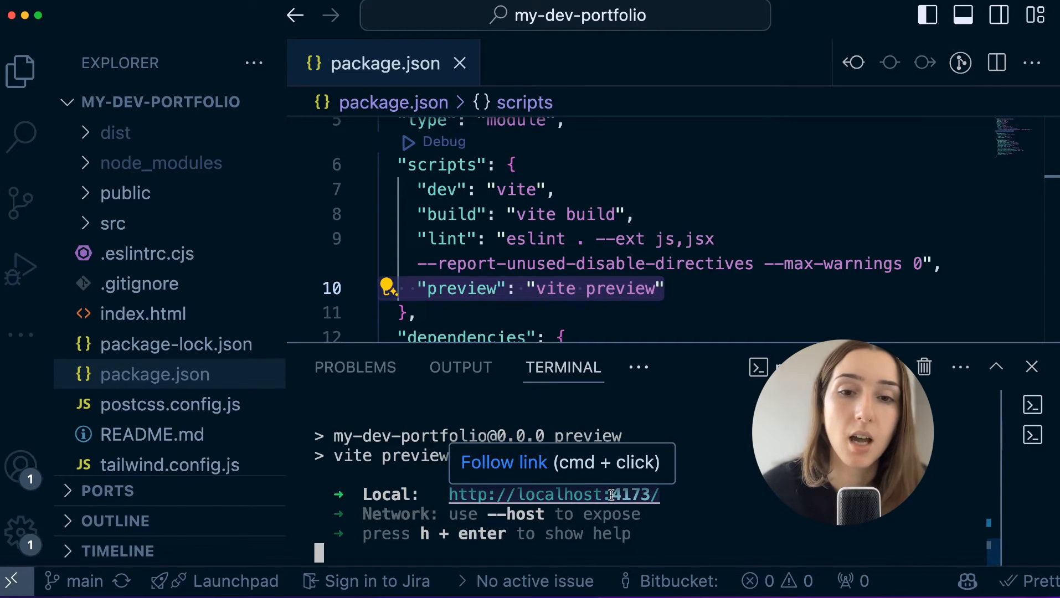
# Review the built portfolio at localhost:4173 in Chrome, then switch to the Vercel dashboard
pyautogui.click(552, 494)
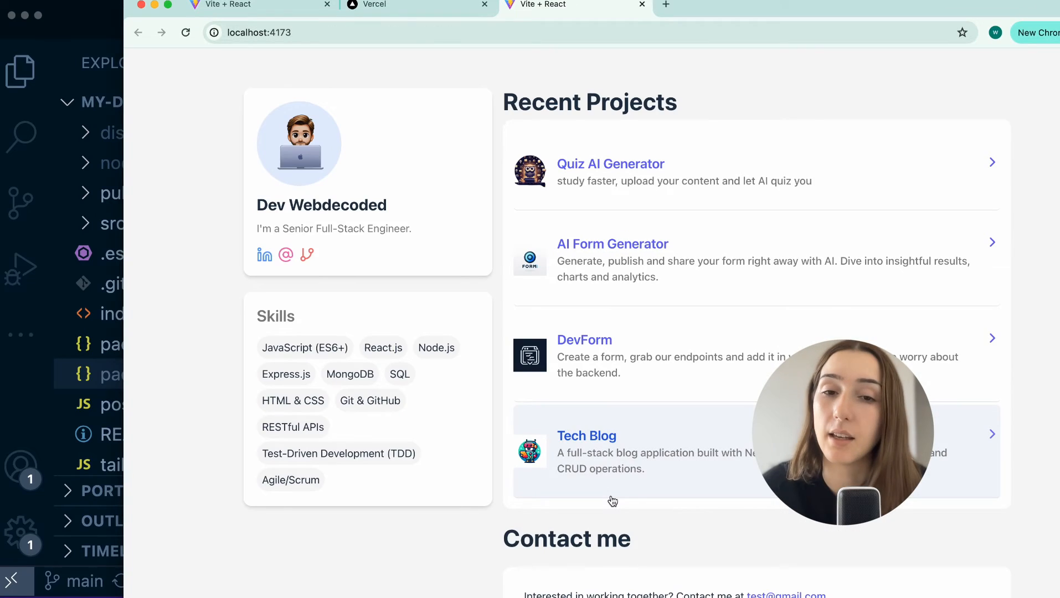
pyautogui.click(259, 33)
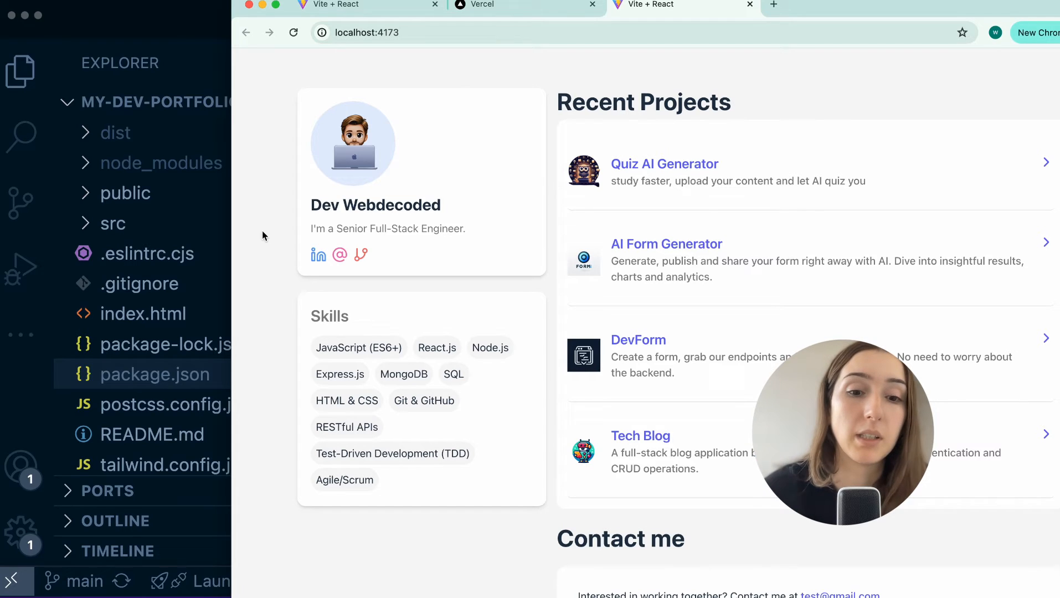
pyautogui.click(528, 6)
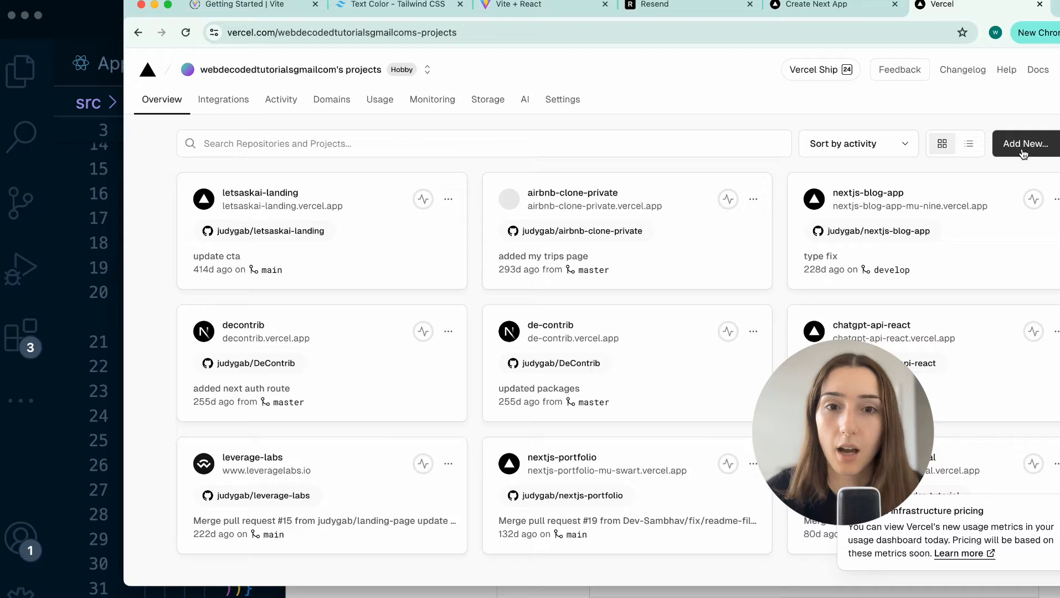
# Choose Add New… > Project on the Vercel dashboard to import a Git repository
pyautogui.click(1025, 144)
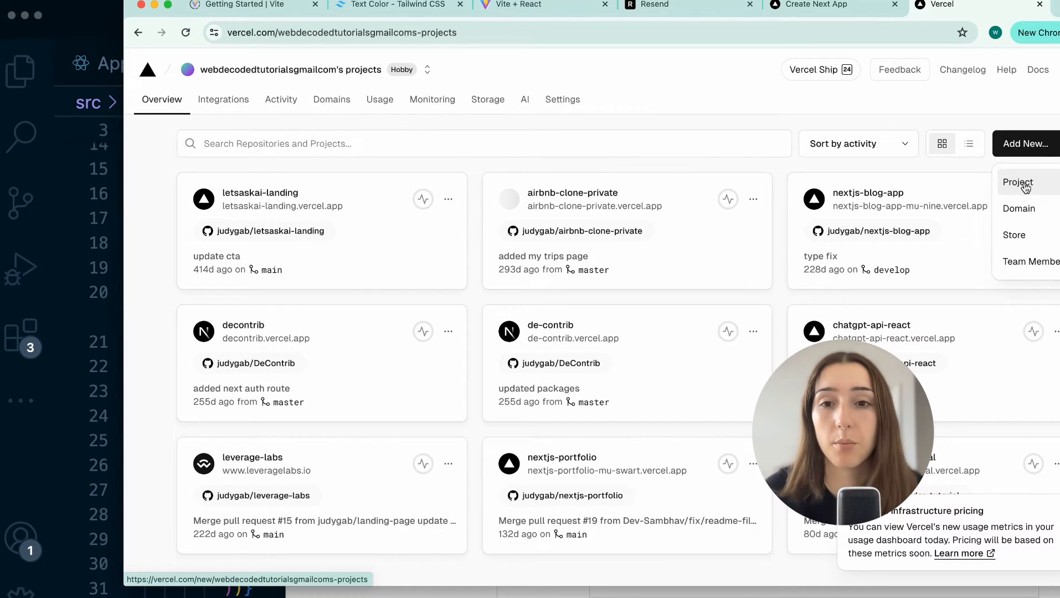
pyautogui.click(1017, 182)
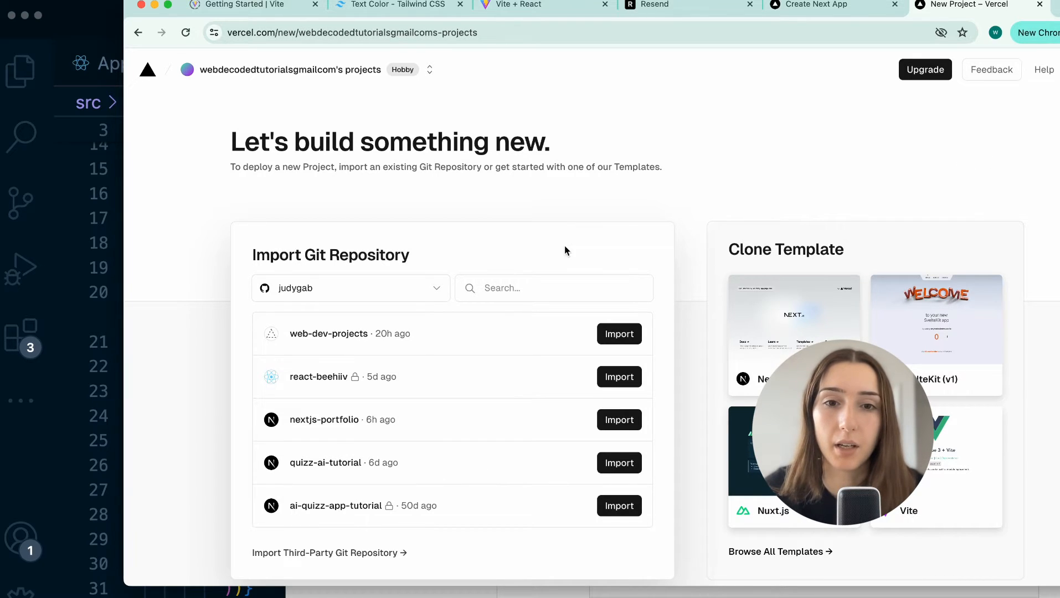
pyautogui.moveTo(221, 395)
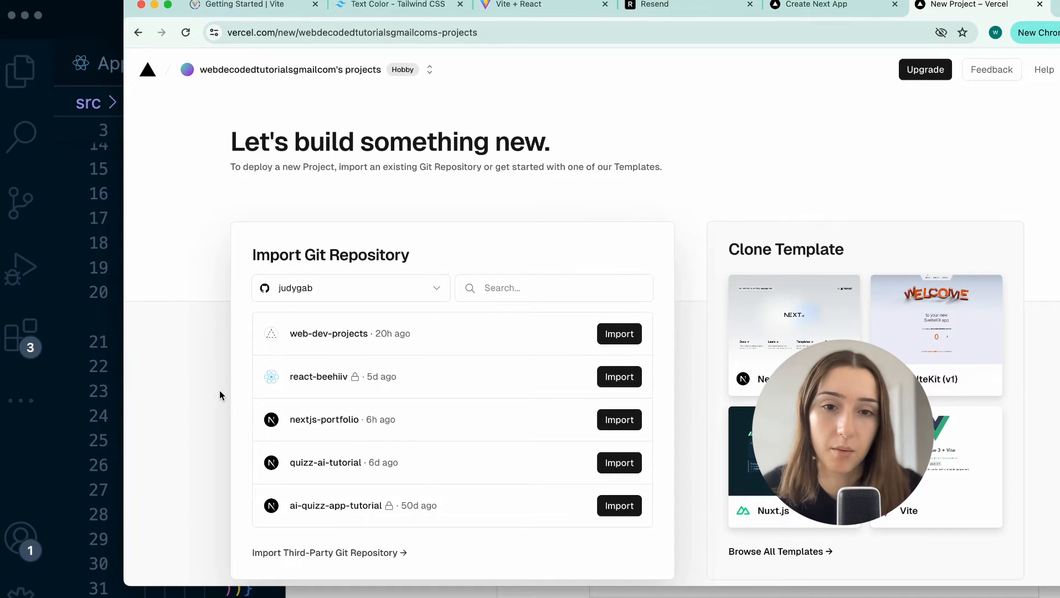
pyautogui.moveTo(434, 276)
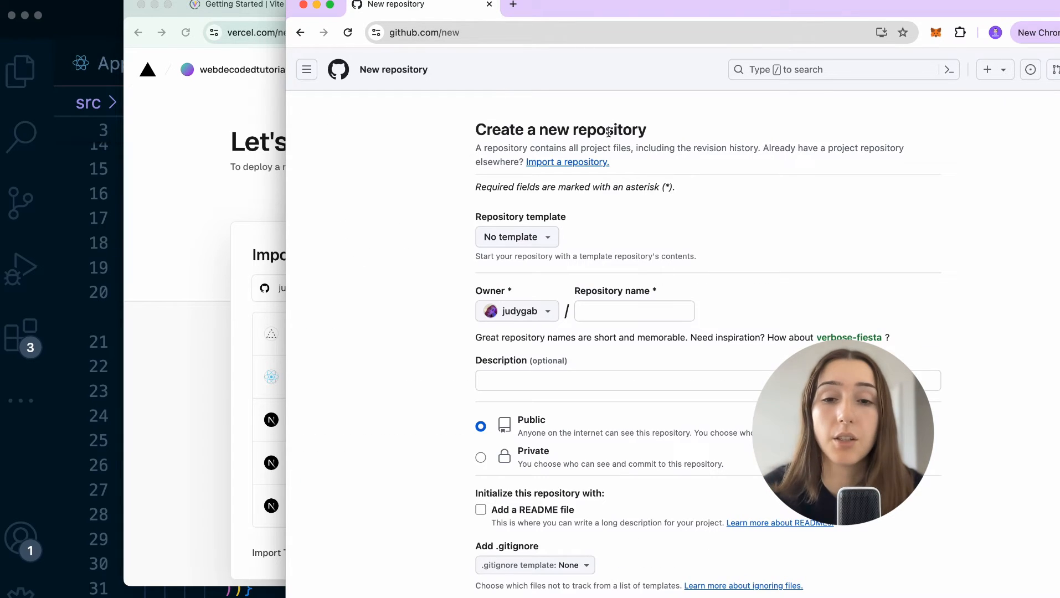
# Create the private repository 'developer-portfolio' without README, .gitignore or license
pyautogui.click(634, 311)
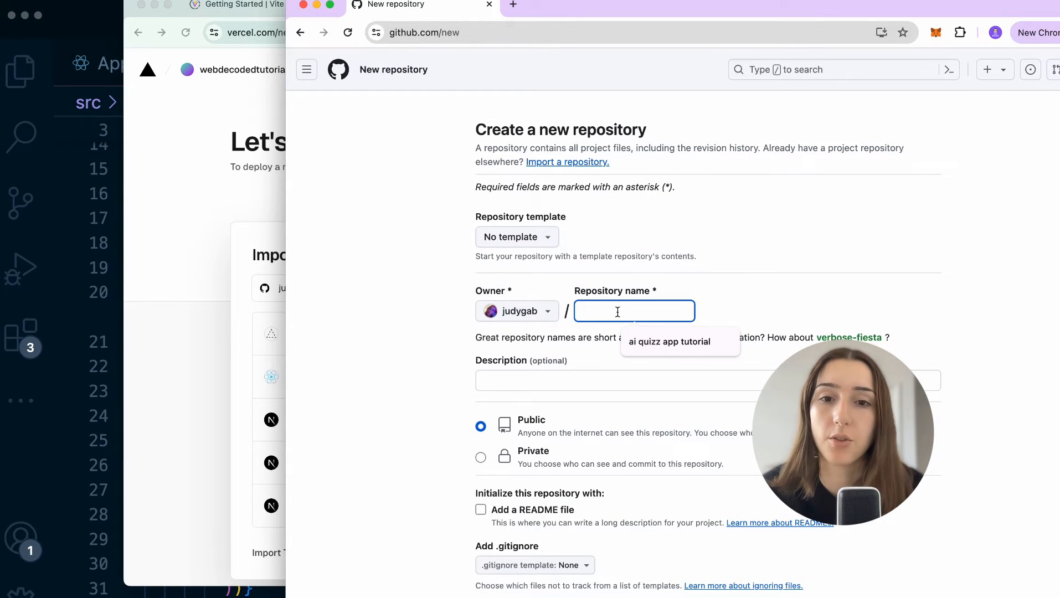
pyautogui.write('developer portfolio')
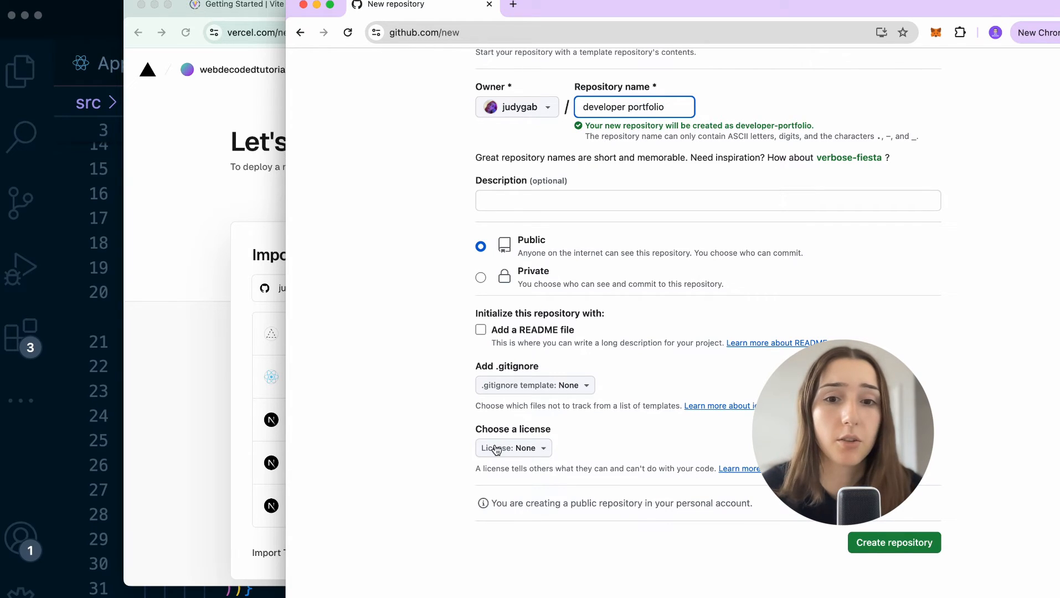
pyautogui.click(481, 277)
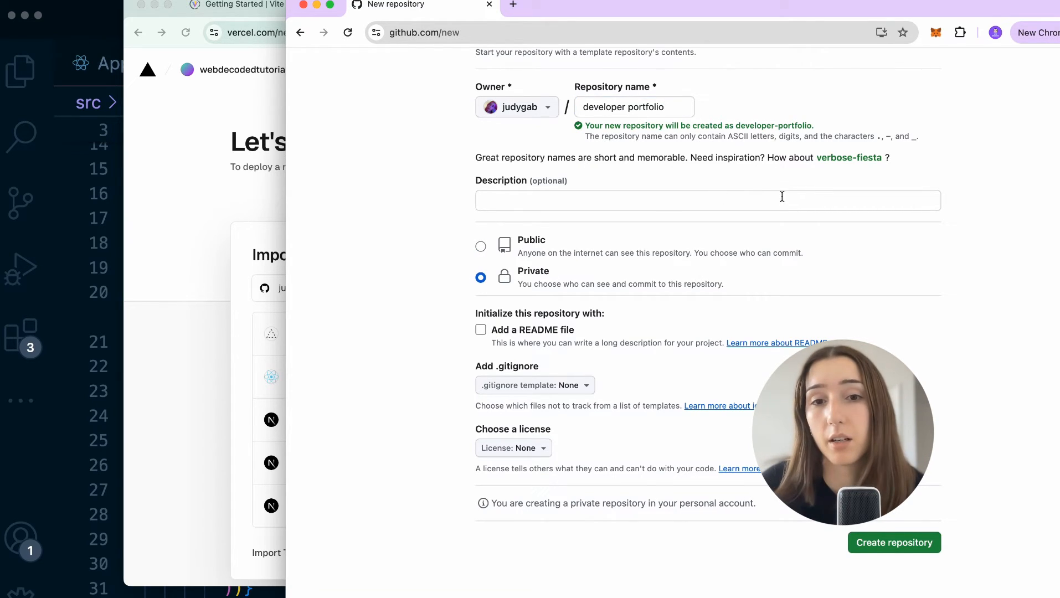
pyautogui.moveTo(894, 559)
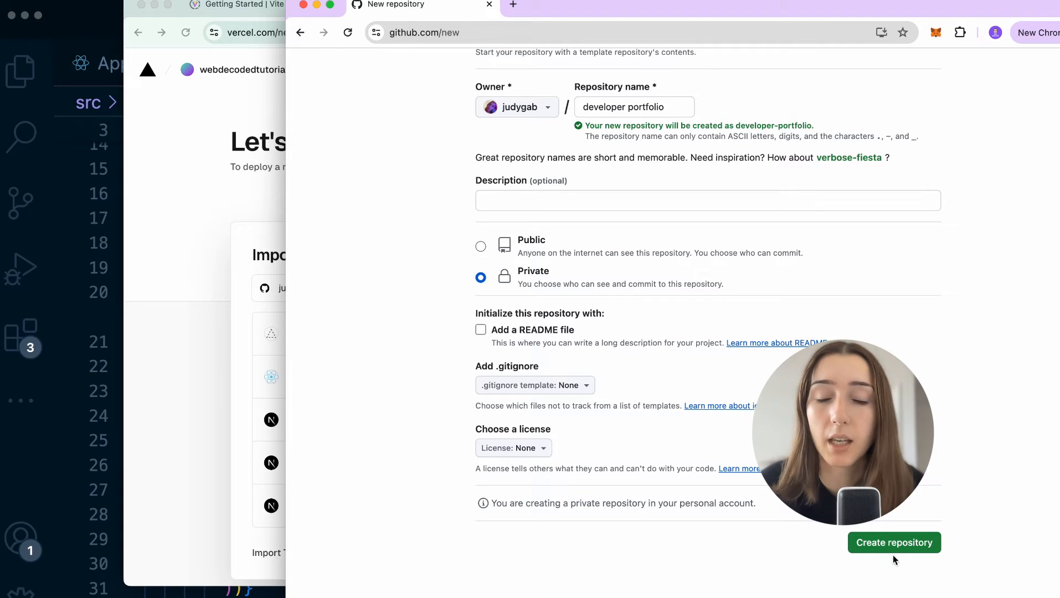
pyautogui.click(893, 543)
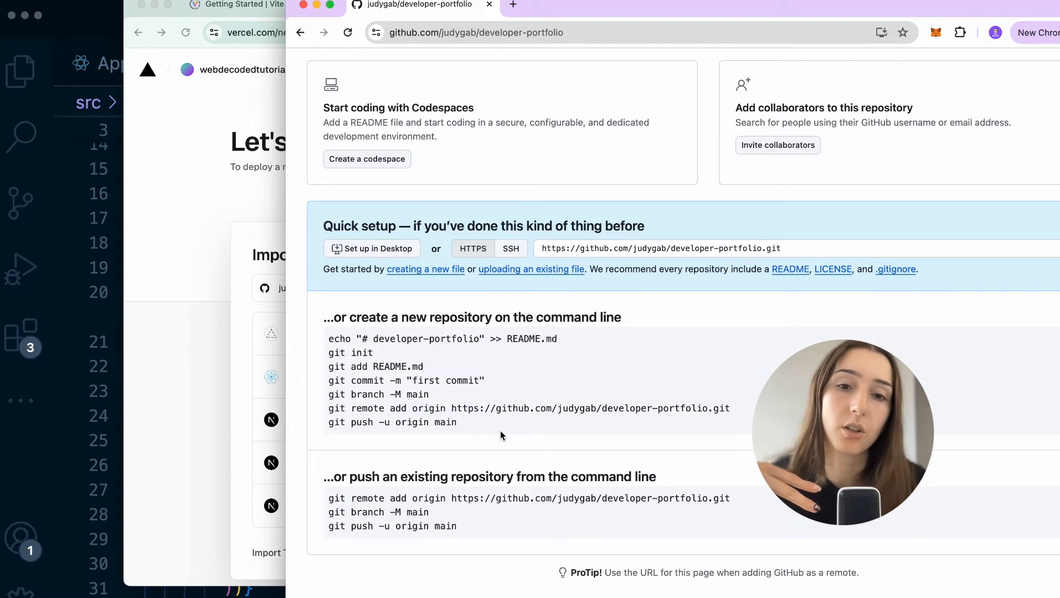
# Select the echo command under 'create a new repository on the command line'
pyautogui.moveTo(336, 476); pyautogui.dragTo(655, 476)
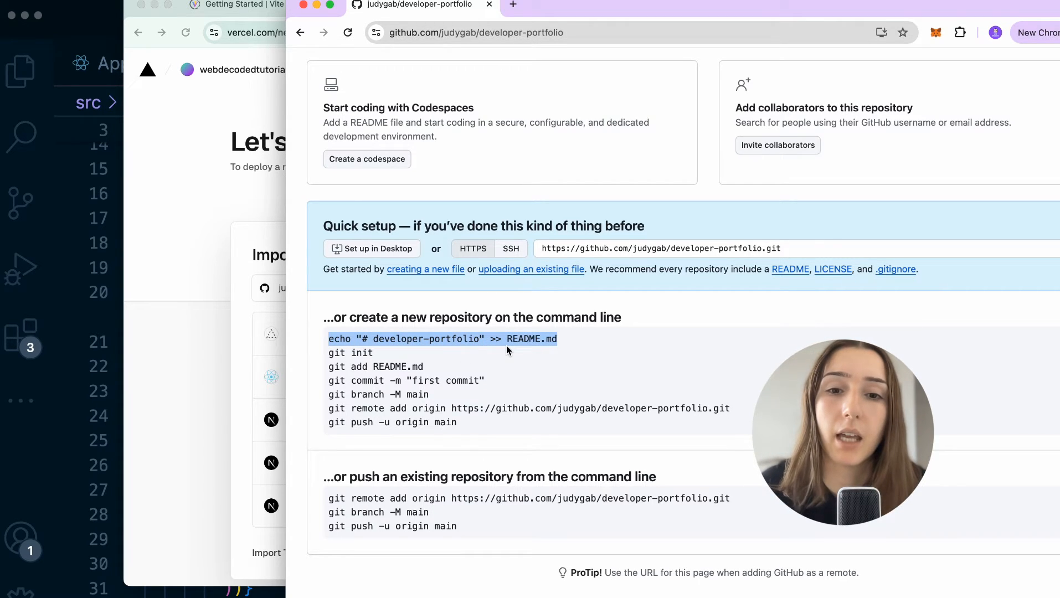
pyautogui.moveTo(95, 382)
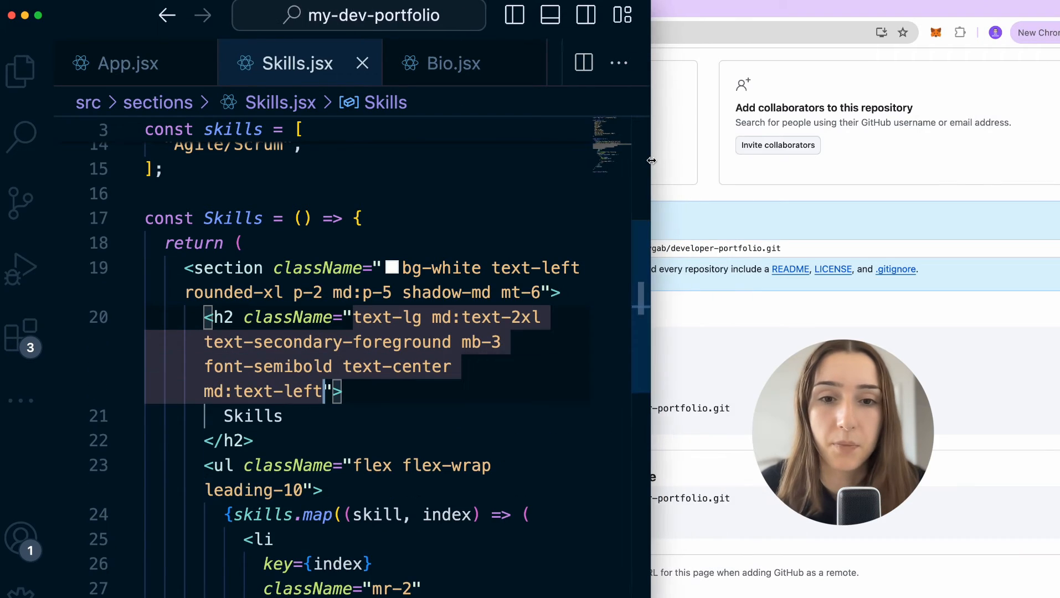
# Run git init in the project terminal to initialize an empty repository
pyautogui.click(551, 15)
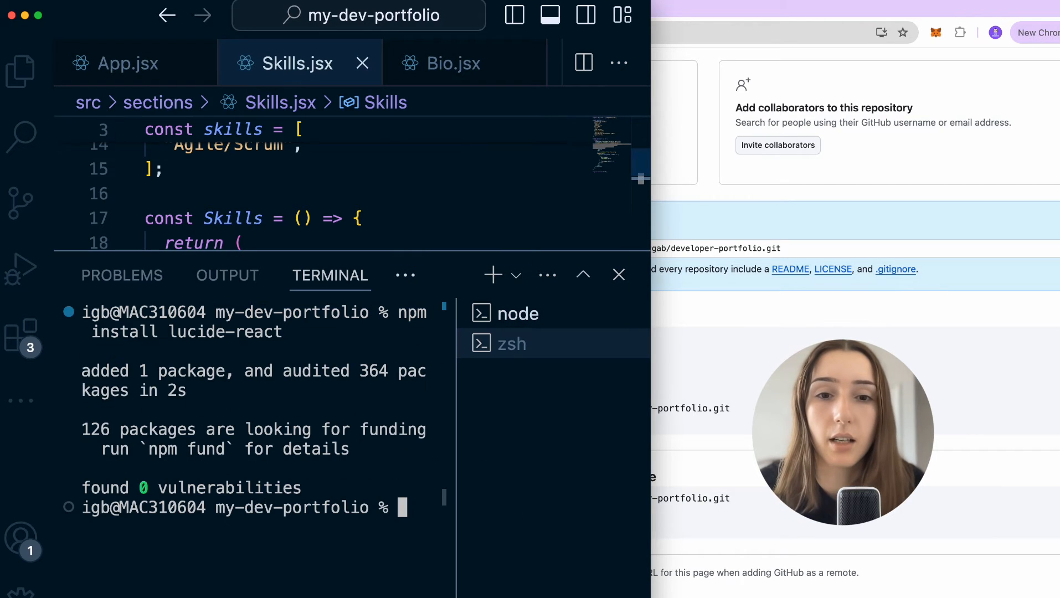
pyautogui.moveTo(448, 357)
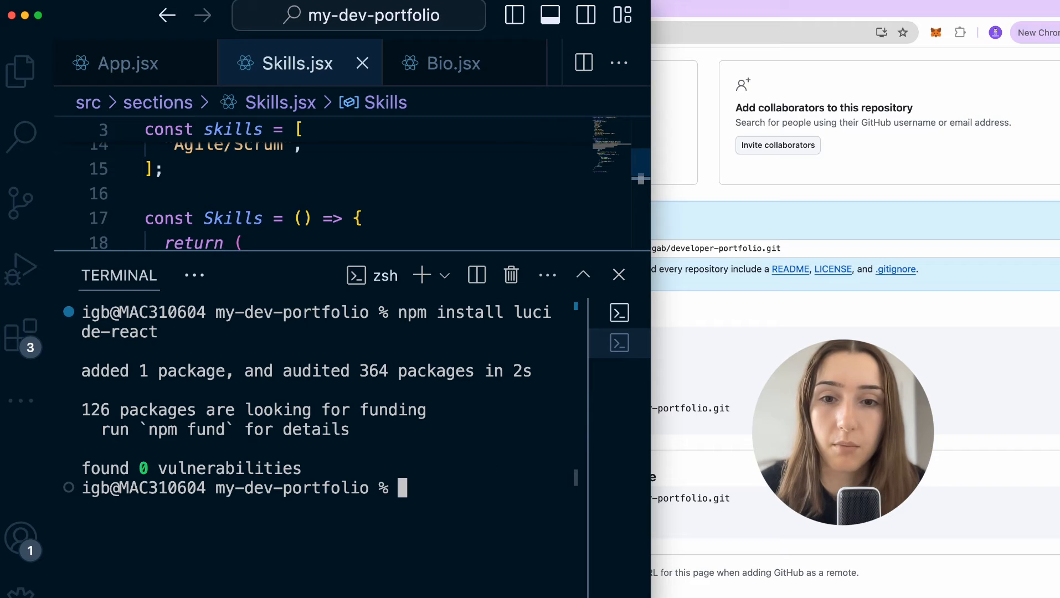
pyautogui.write('git ini')
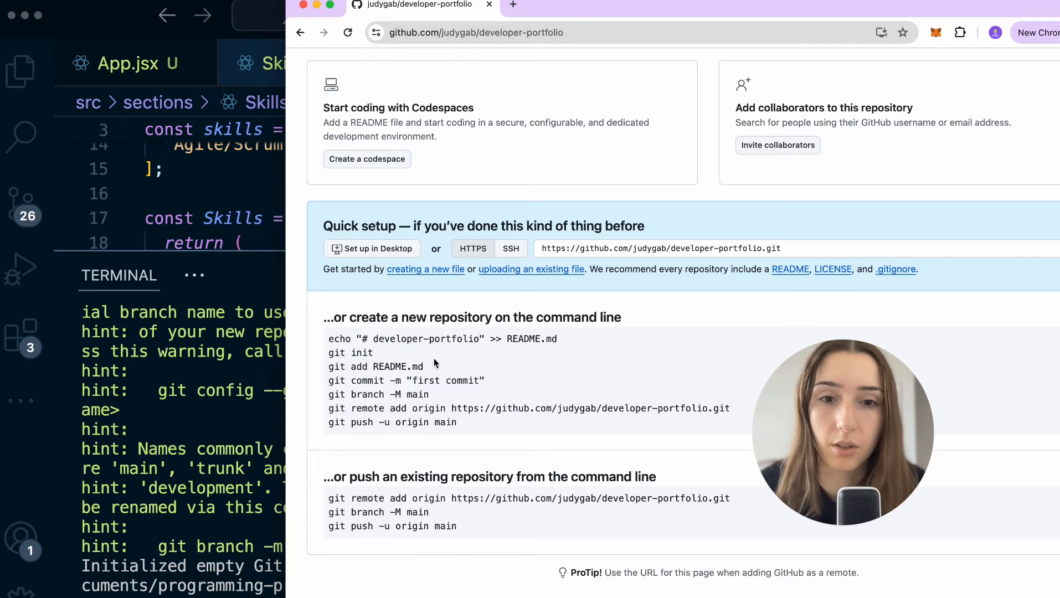
pyautogui.doubleClick(405, 380)
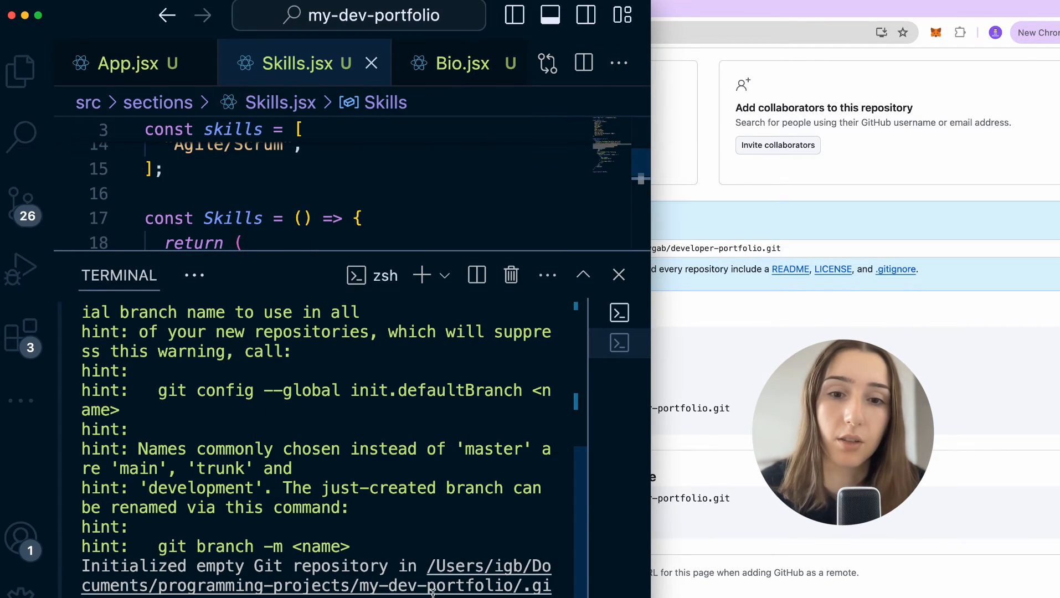
pyautogui.moveTo(21, 197)
pyautogui.write('first commit')
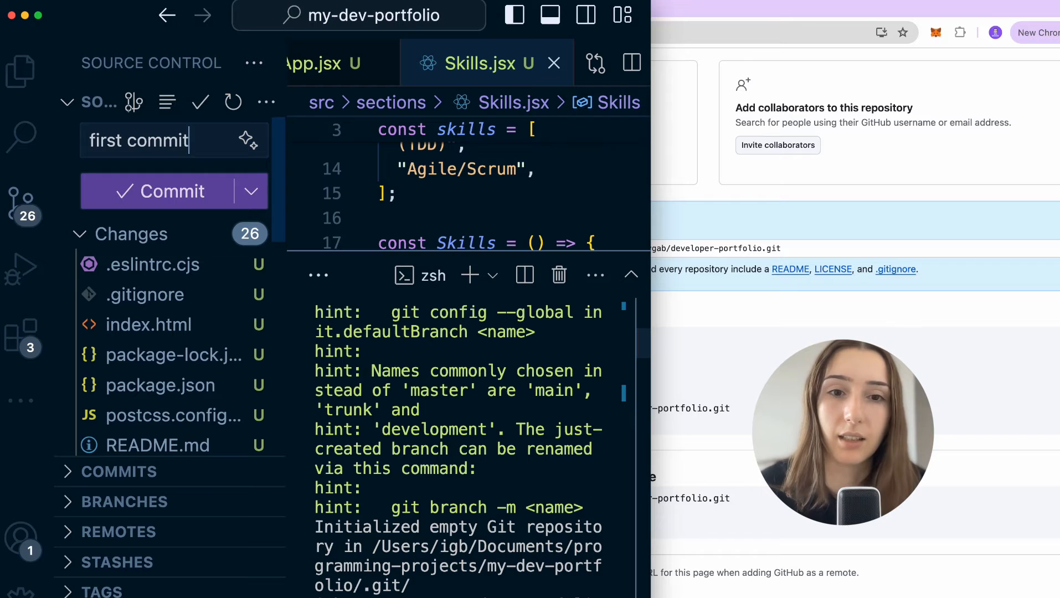
# Commit all 26 files as 'first commit' and rename the branch with git branch -M main
pyautogui.click(161, 191)
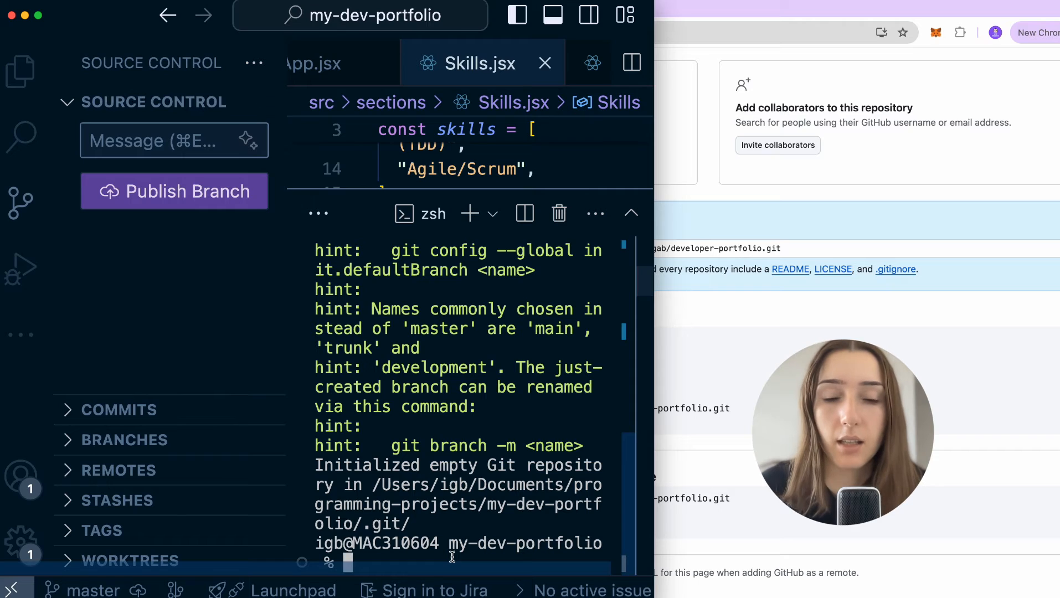
pyautogui.write('git branch -M main')
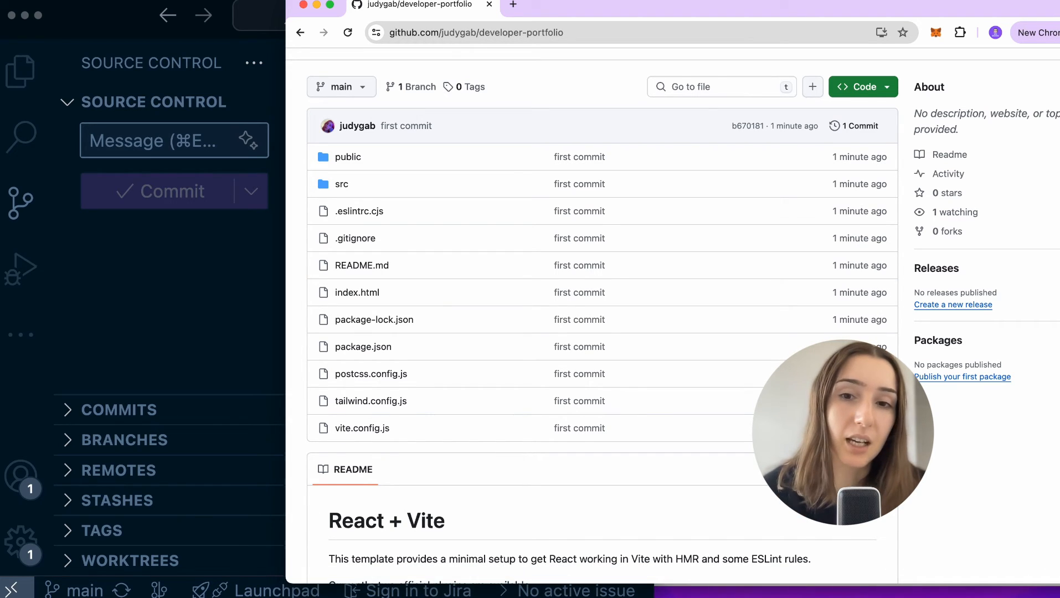
# Scroll the developer-portfolio repository page down to the React + Vite README
pyautogui.scroll(-3)
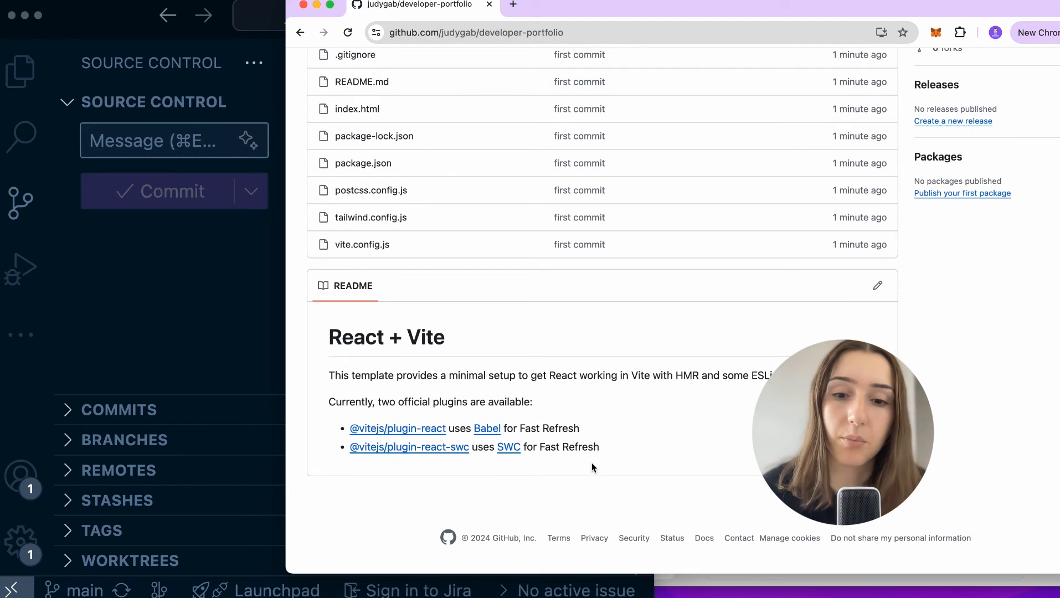
pyautogui.moveTo(692, 529)
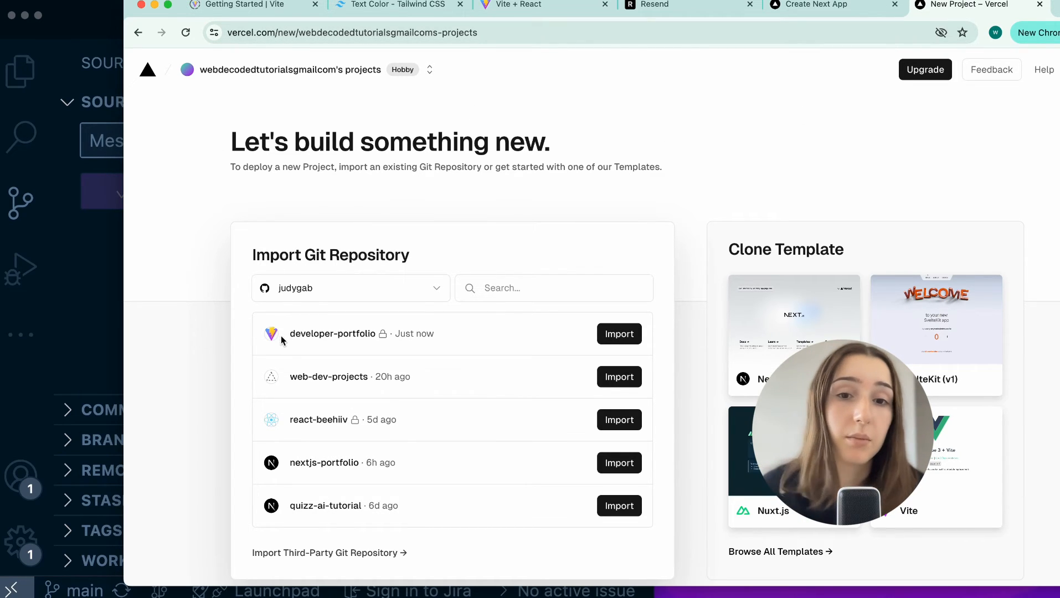
pyautogui.moveTo(270, 336)
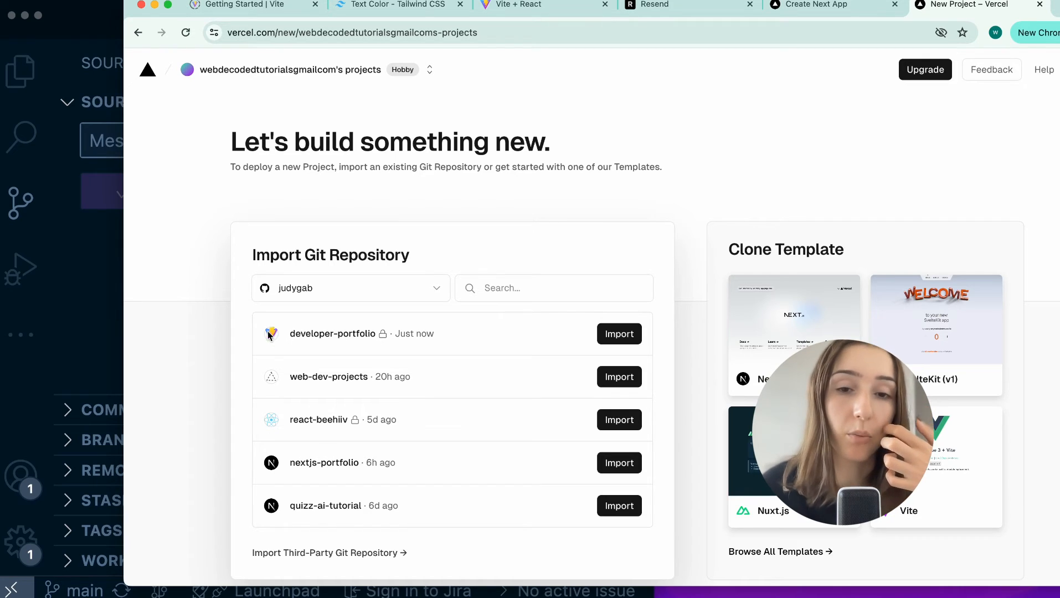
pyautogui.moveTo(269, 348)
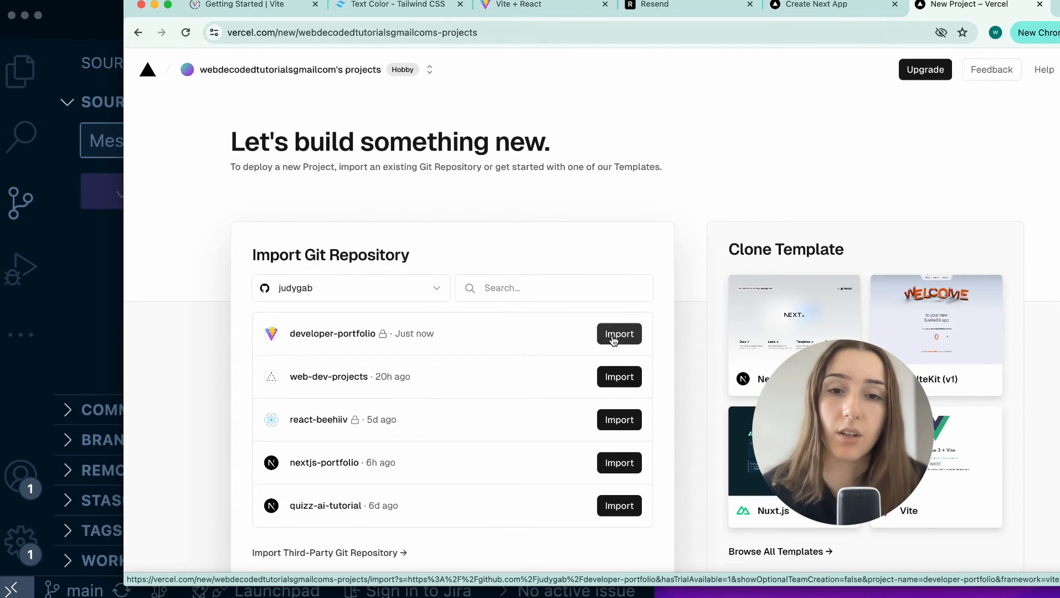
# Import the developer-portfolio repository into Vercel with the Vite preset detected
pyautogui.click(618, 334)
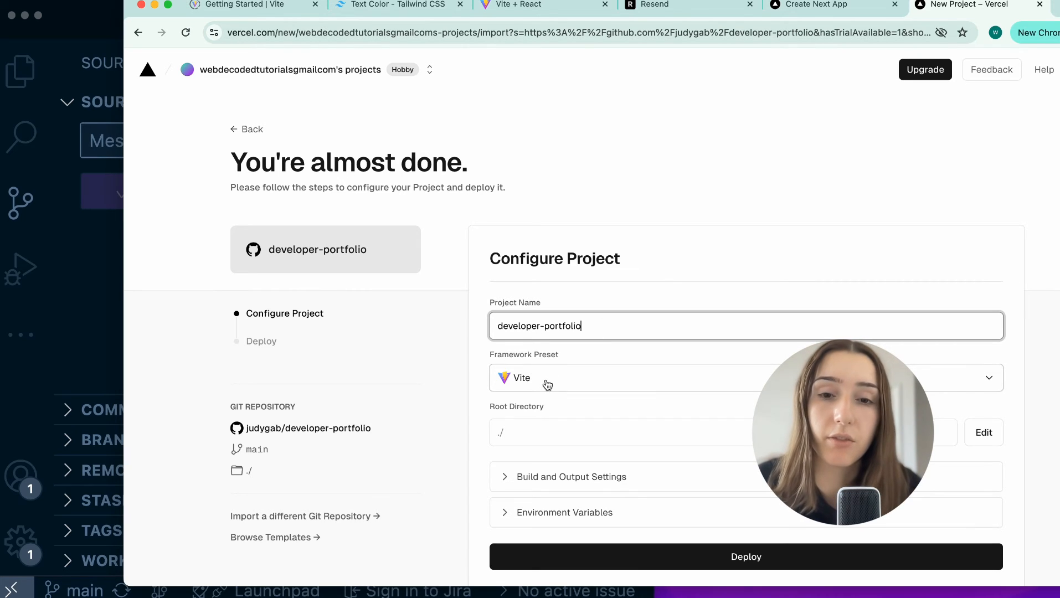
pyautogui.moveTo(536, 383)
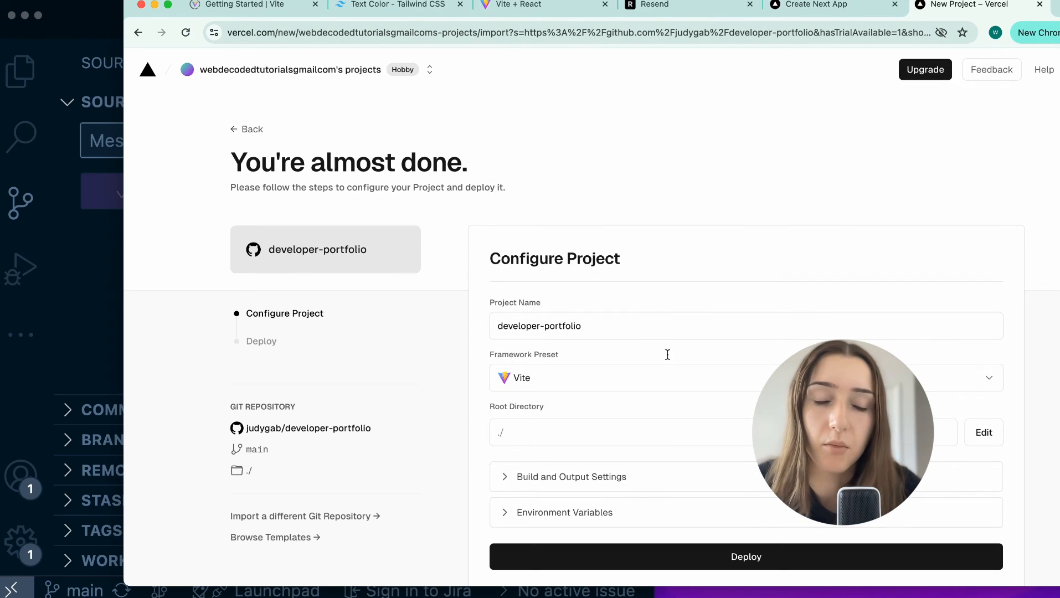
# Deploy developer-portfolio with the default Vite configuration
pyautogui.scroll(-3)
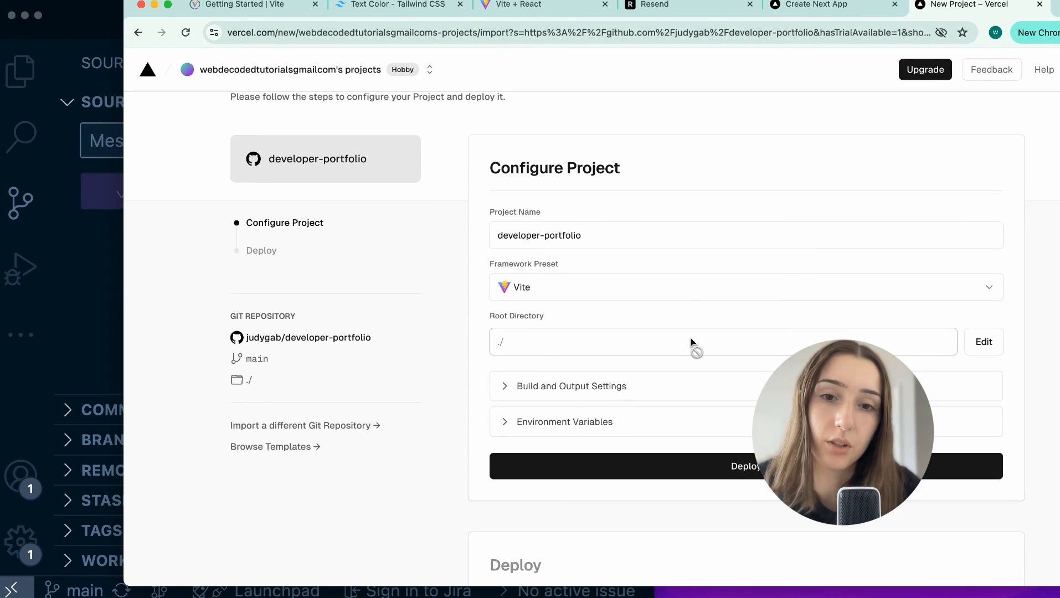
pyautogui.moveTo(681, 350)
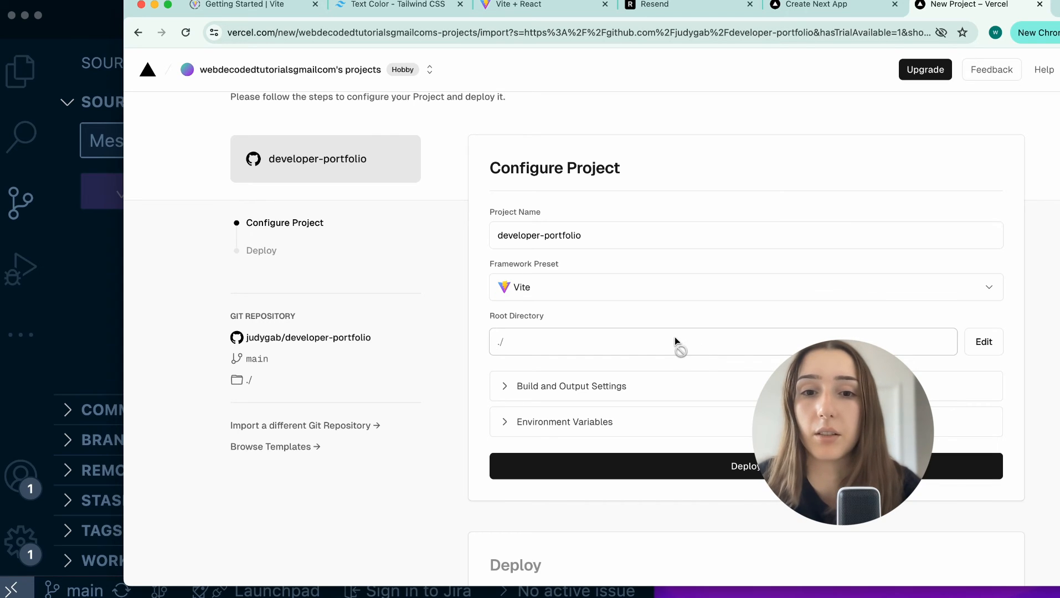
pyautogui.moveTo(245, 374)
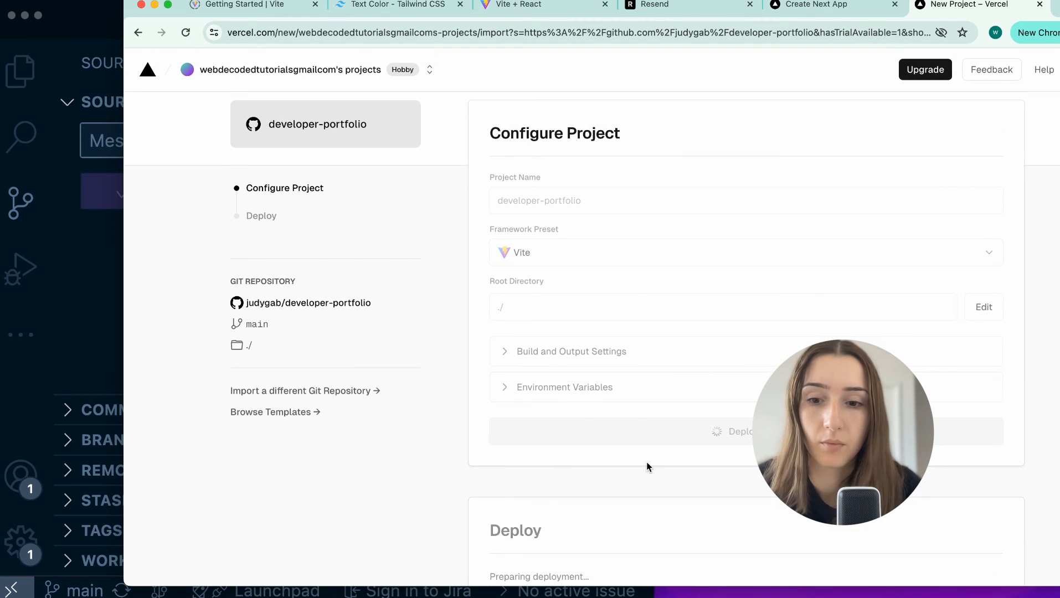
pyautogui.click(739, 432)
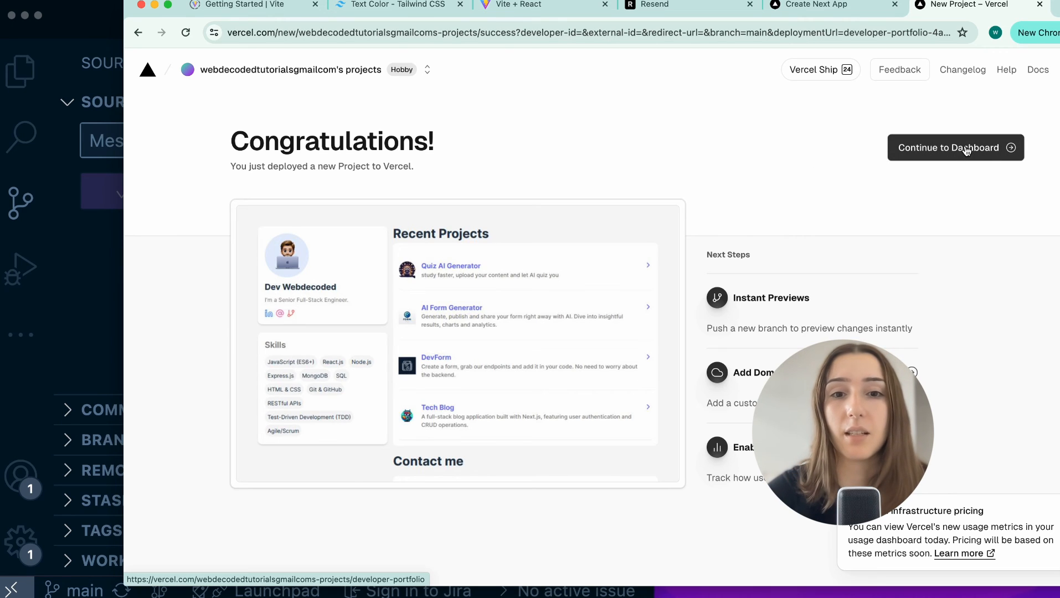
# Visit the live site at developer-portfolio-navy-five.vercel.app from the project dashboard
pyautogui.click(954, 147)
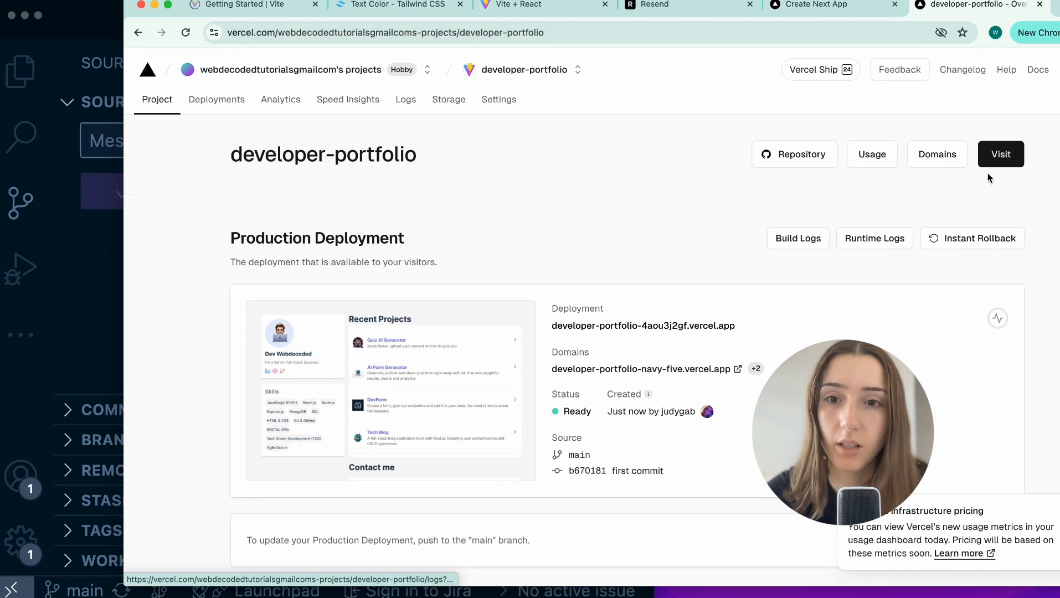
pyautogui.click(1001, 154)
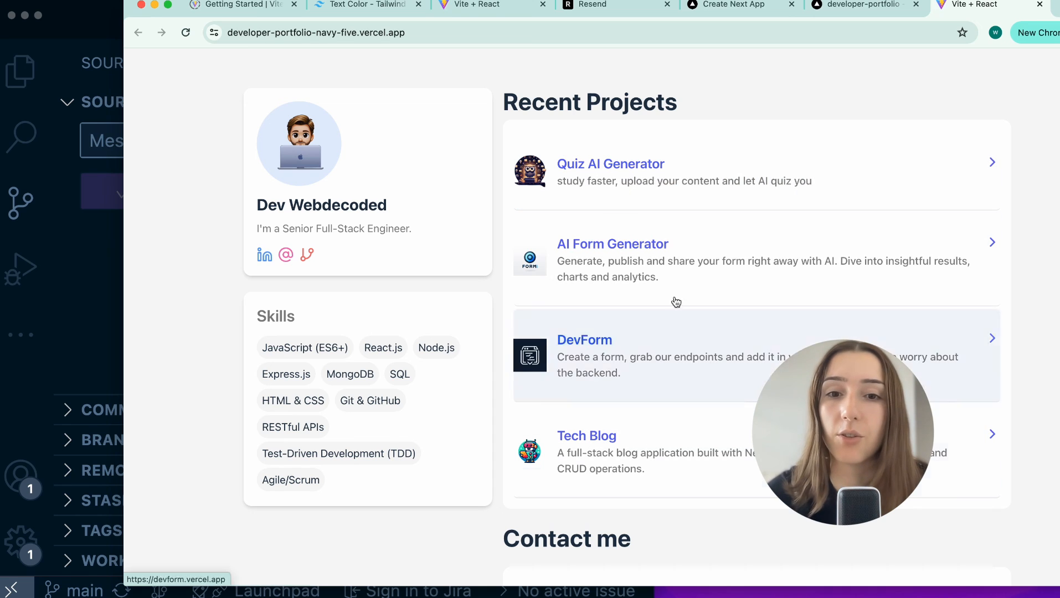
pyautogui.click(316, 32)
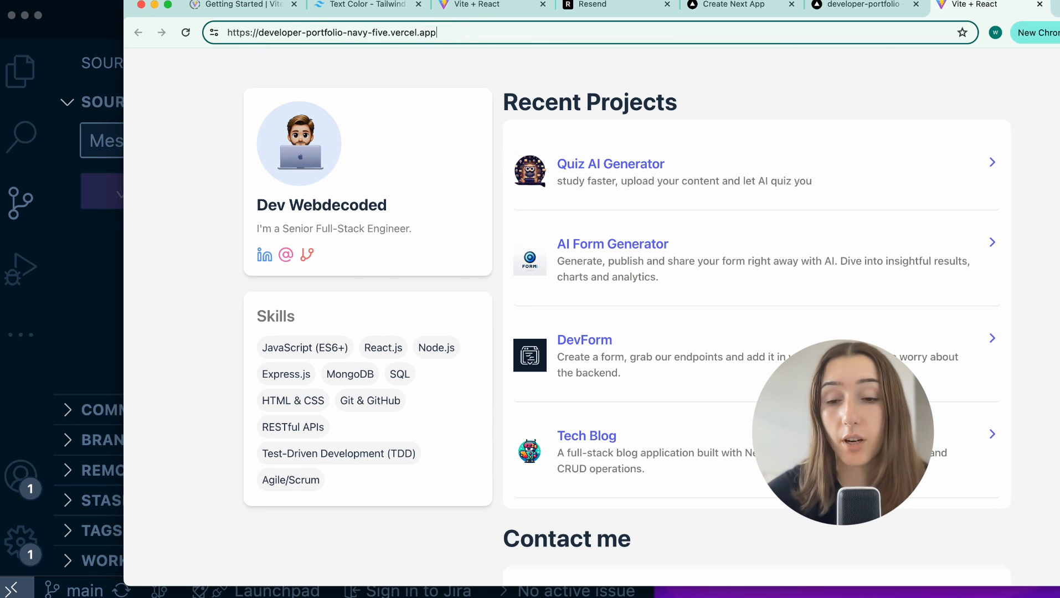